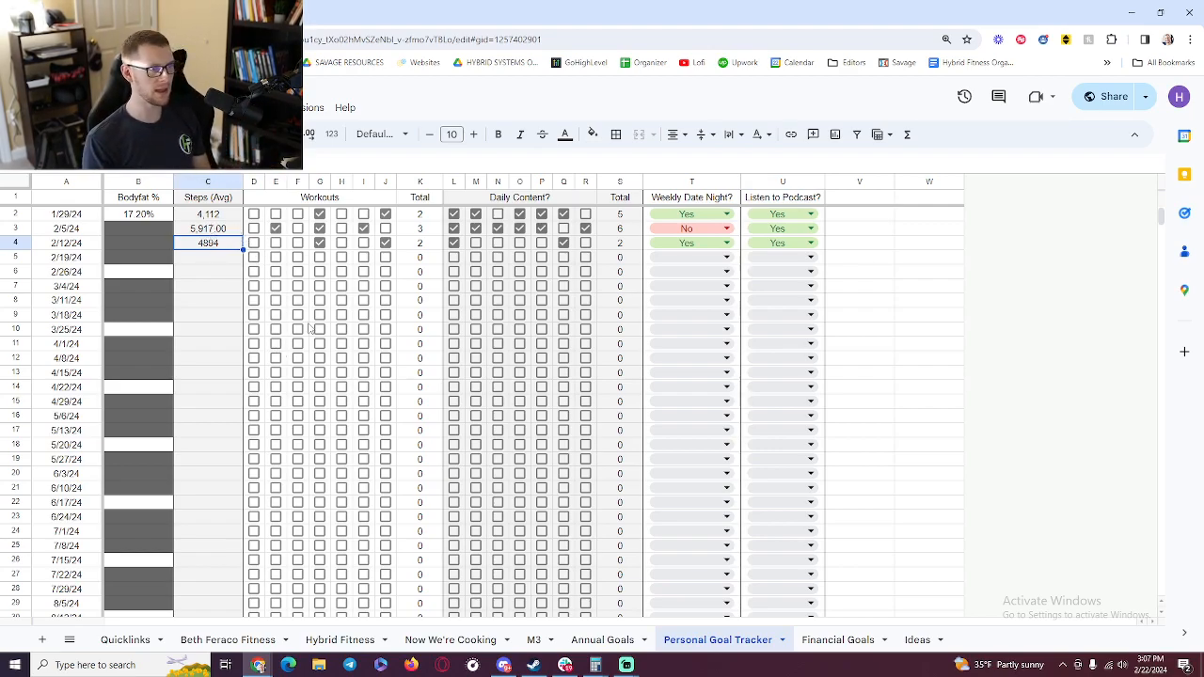
mouse_move(423, 261)
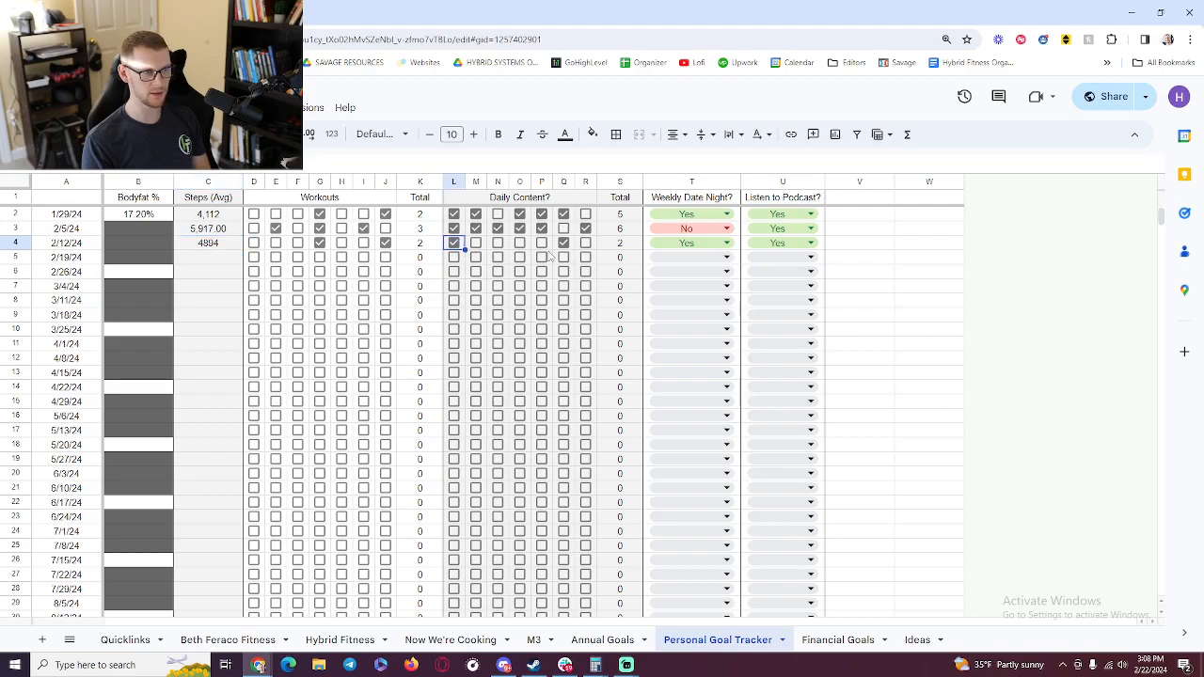
- Set the Weekly Date Night? dropdown in T5 to Yes for the 2/19/24 week
left_click(564, 243)
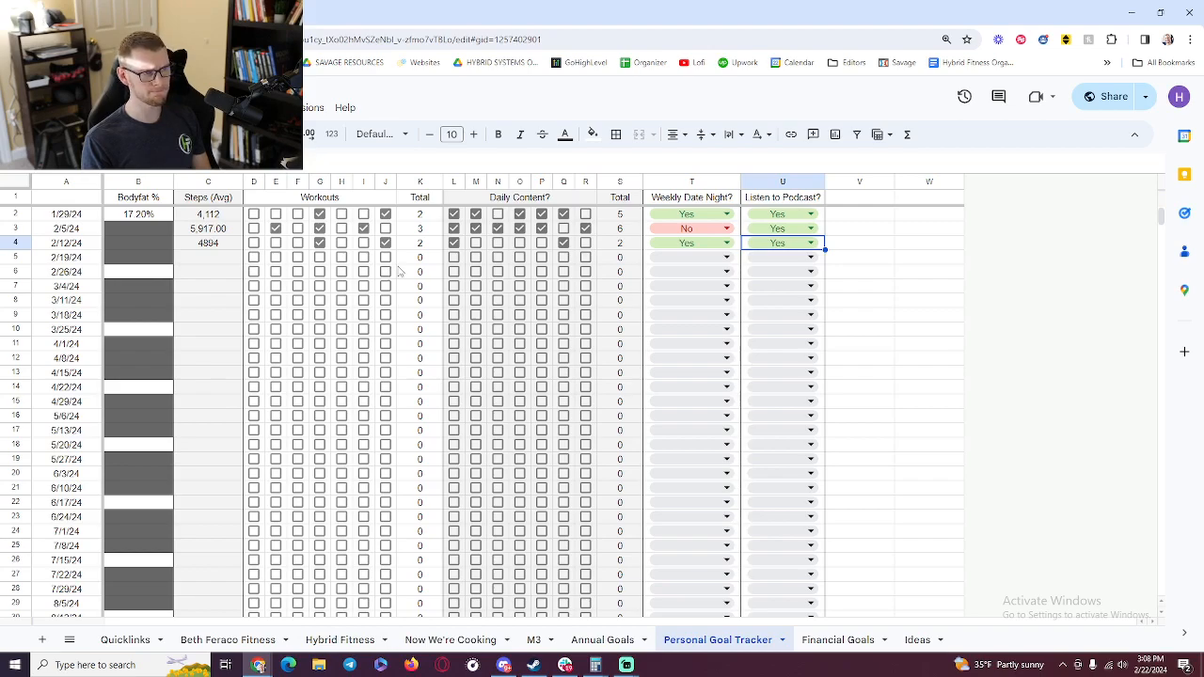
mouse_move(398, 272)
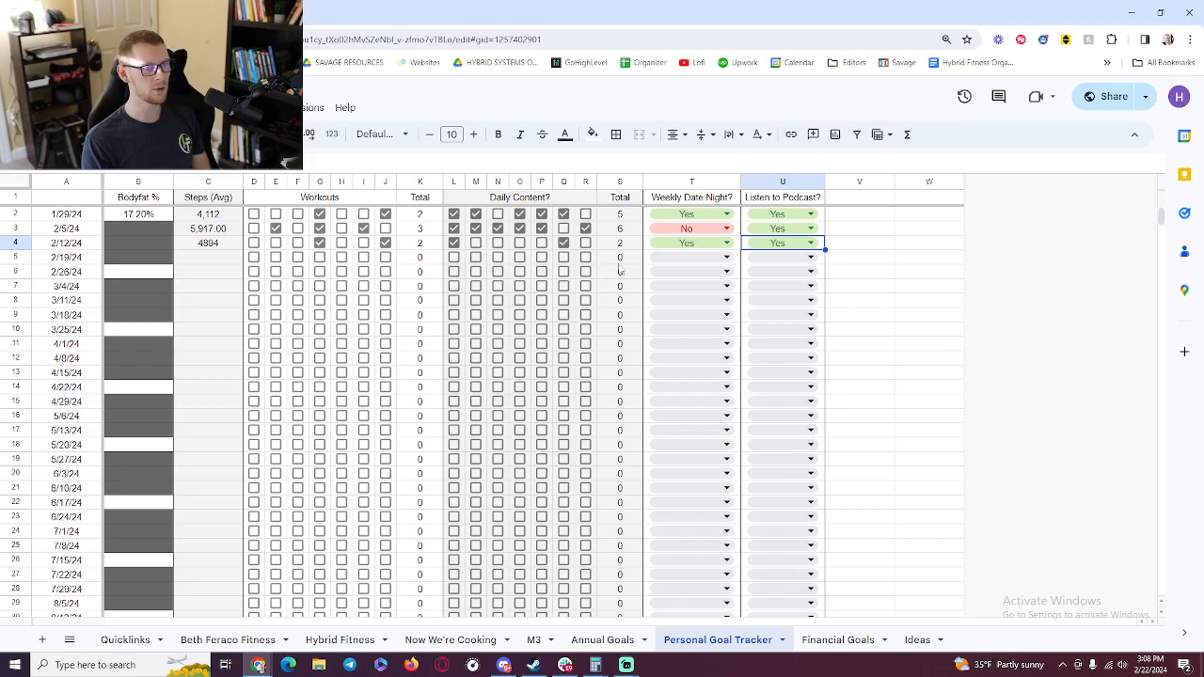
left_click(726, 257)
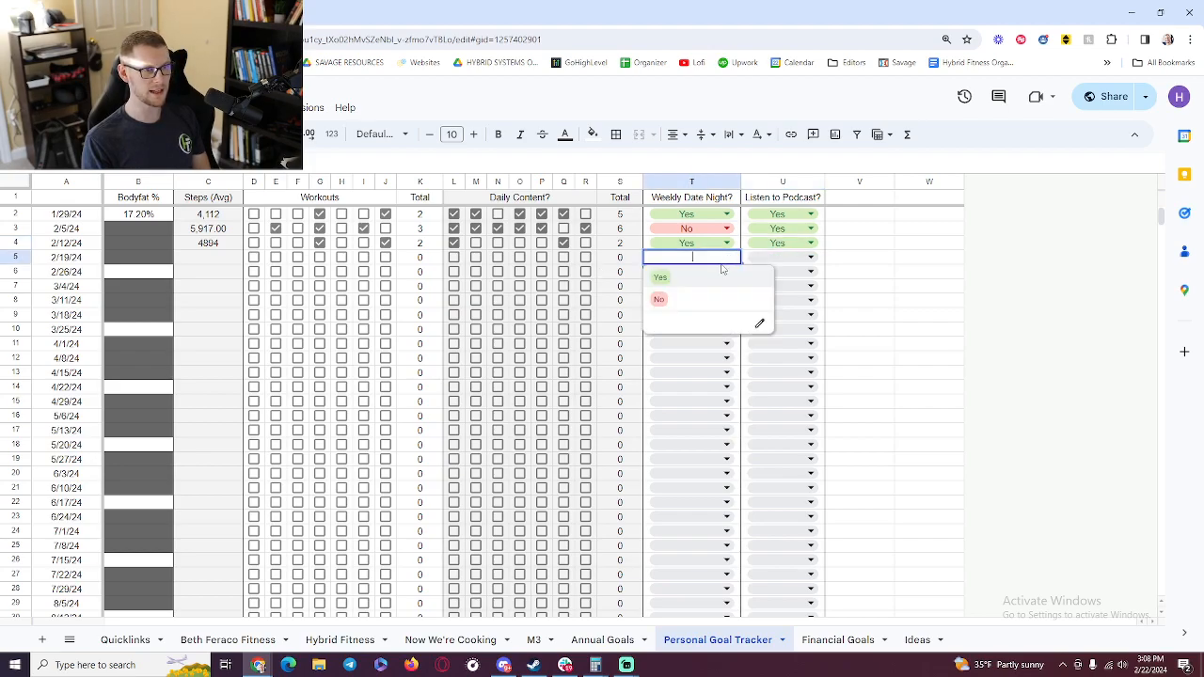
left_click(660, 277)
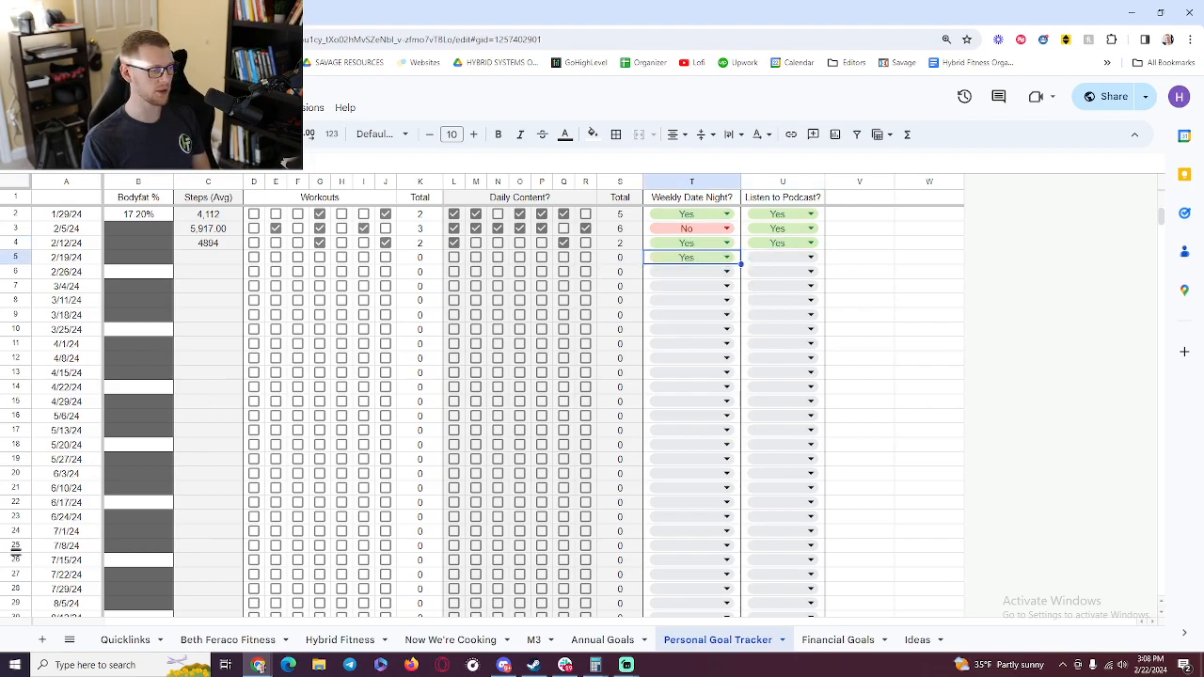